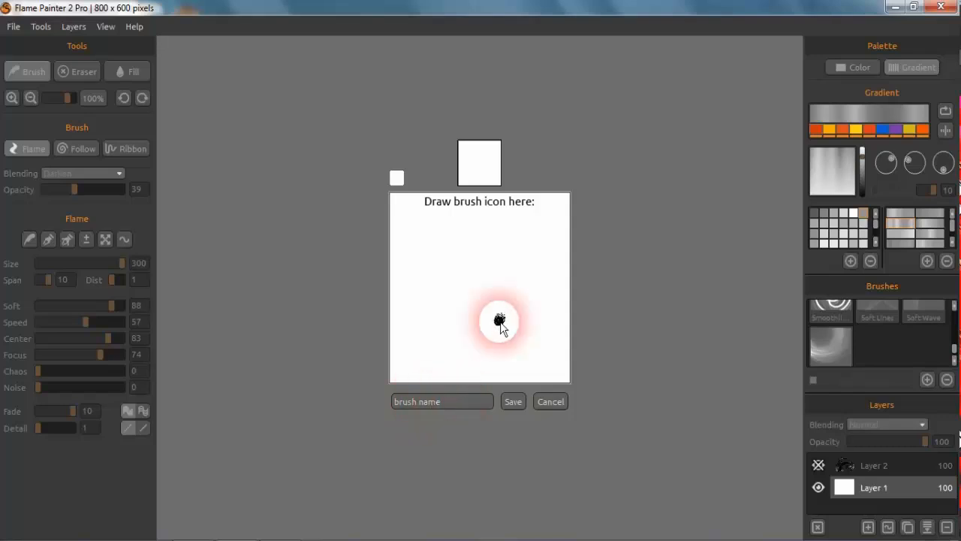
# Paint swirling dark Flame-brush strokes inside the 'Draw brush icon here' box as the icon artwork
pyautogui.moveTo(499, 318); pyautogui.dragTo(523, 306)
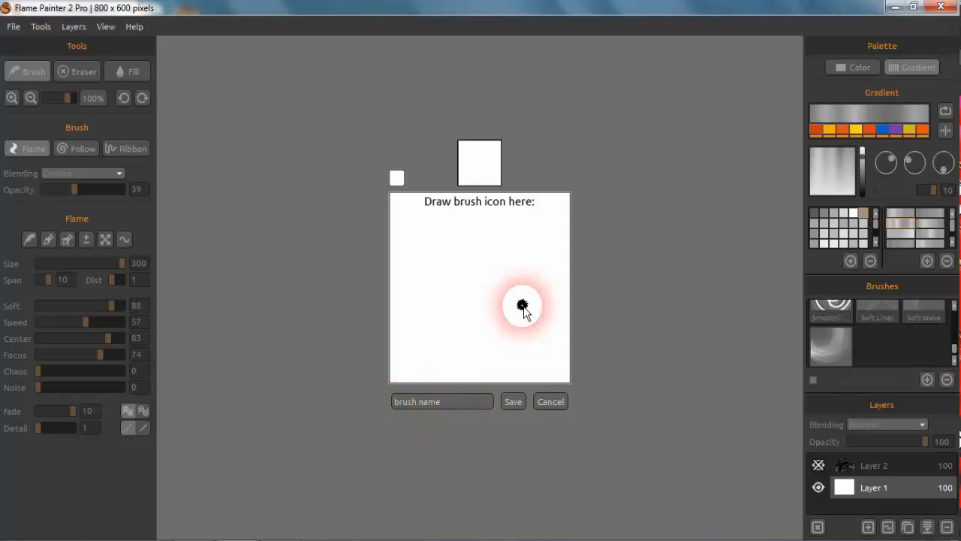
pyautogui.moveTo(522, 307); pyautogui.dragTo(458, 353)
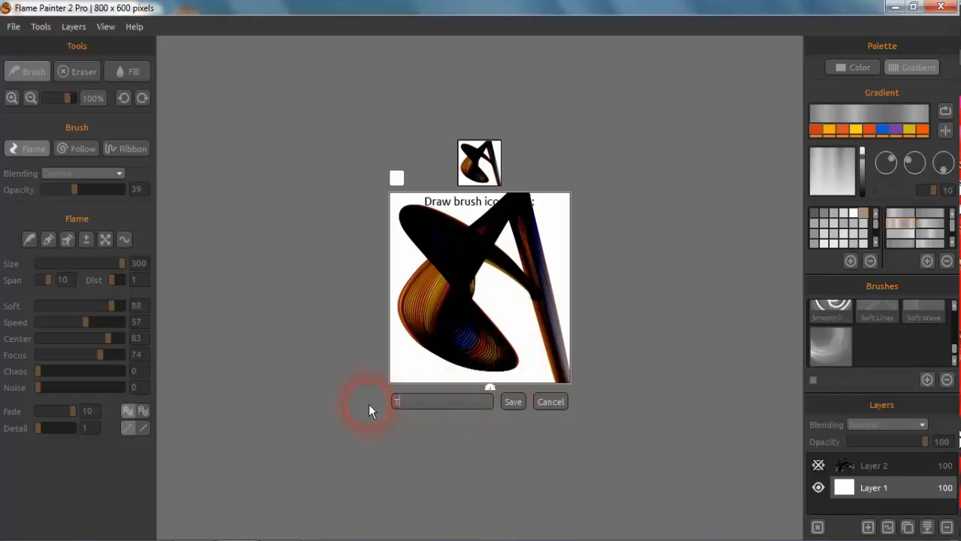
# Name the brush 'Tracey Emin' and save it so it appears in the Brushes panel
pyautogui.write('Tracey Emin')
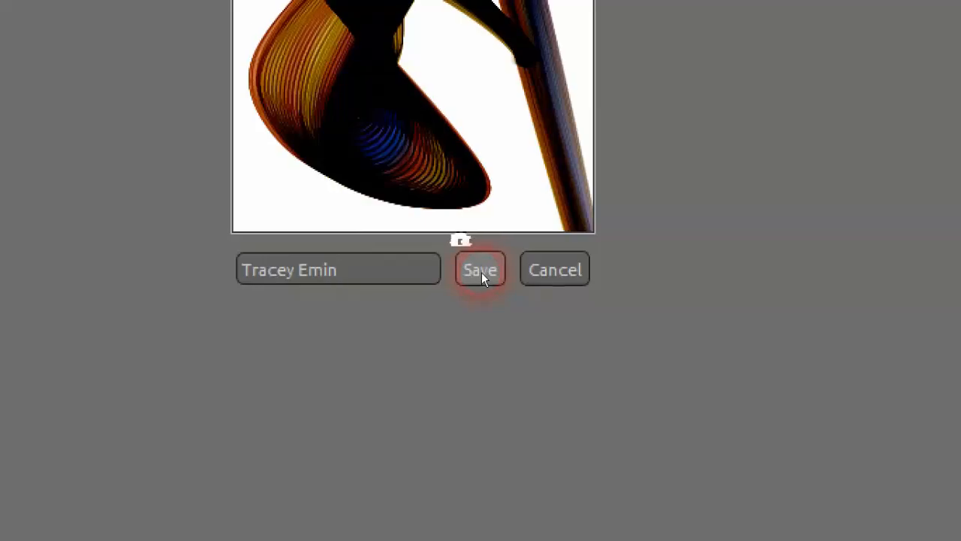
pyautogui.click(479, 269)
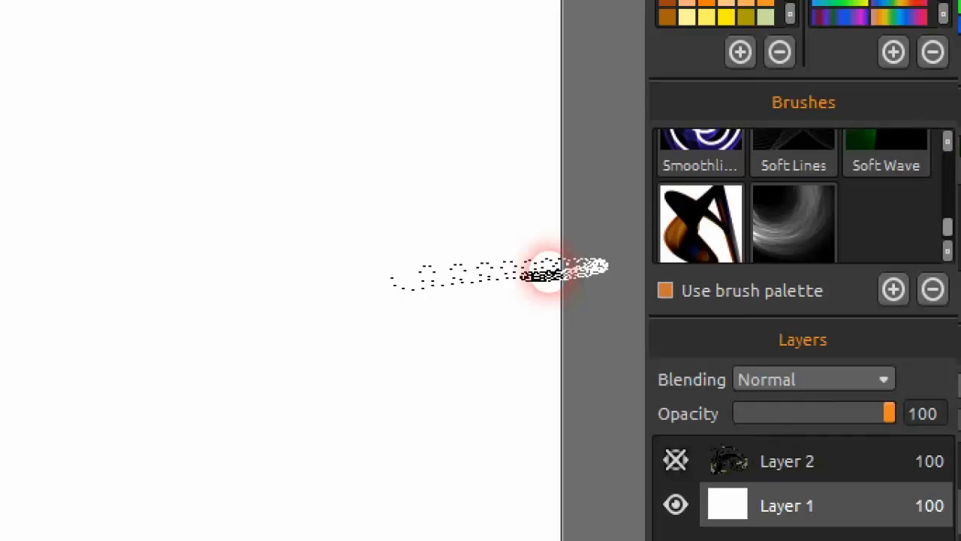